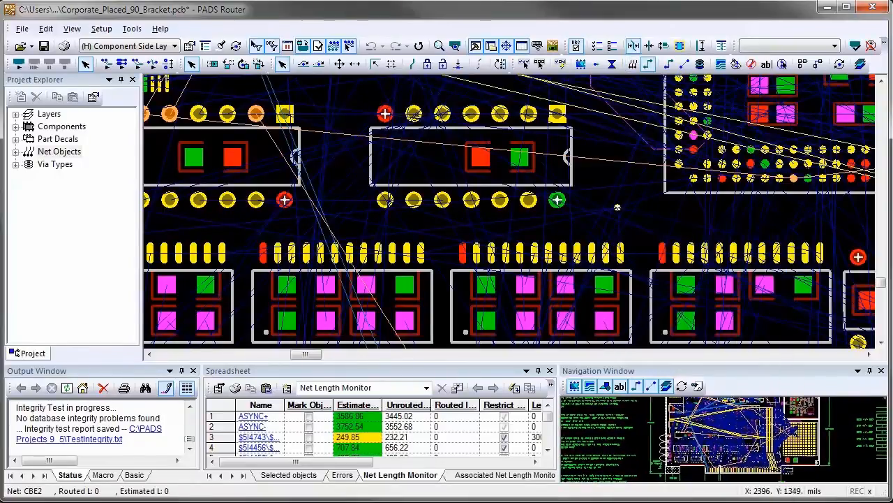
- Open the U100.AD1-VP1 pin pair's properties to view its length rules
{"action": "right_click", "coordinate": [617, 208]}
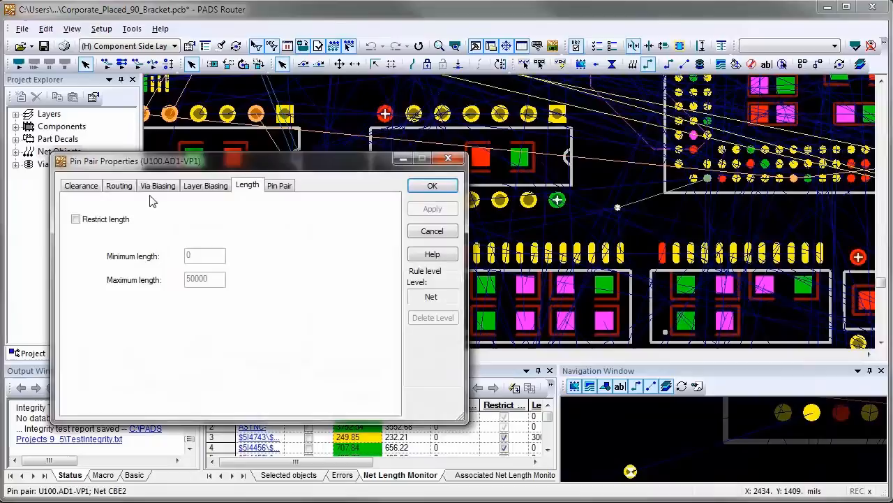
- Restrict U100.AD1-VP1 length to a 500 mil minimum and 525 mil maximum
{"action": "left_click", "coordinate": [75, 218]}
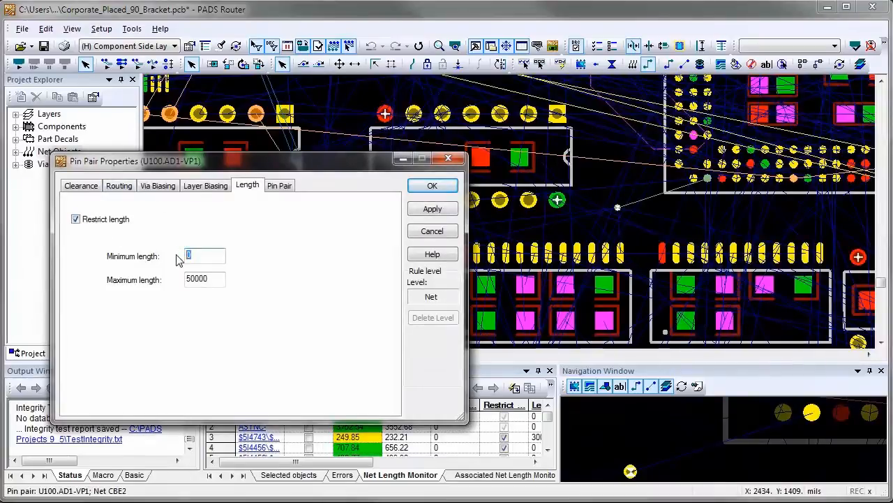
{"action": "type", "text": "500"}
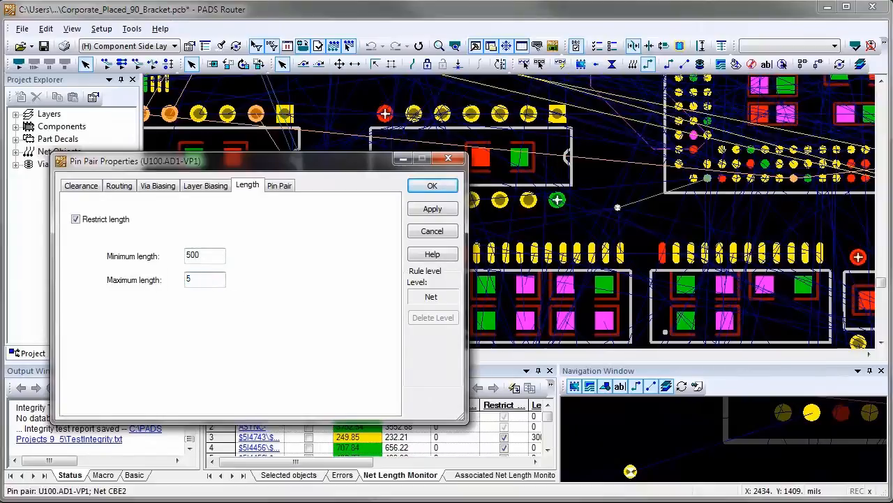
{"action": "type", "text": "25"}
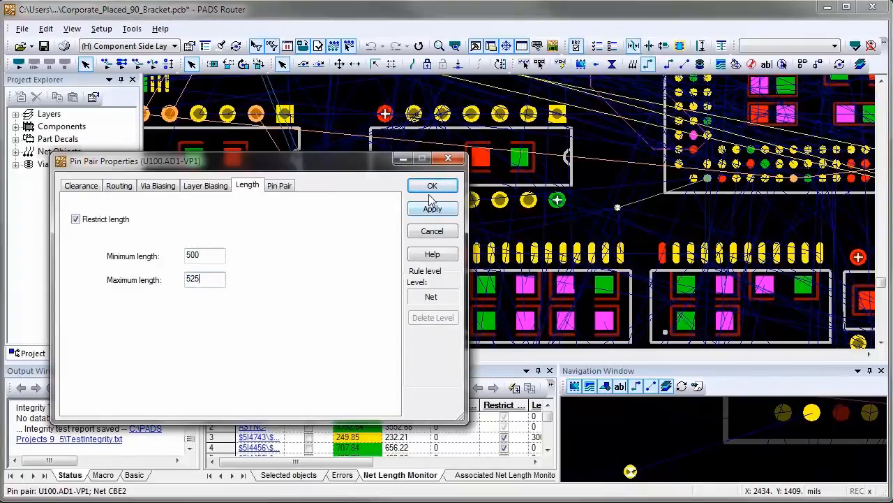
{"action": "left_click", "coordinate": [432, 208]}
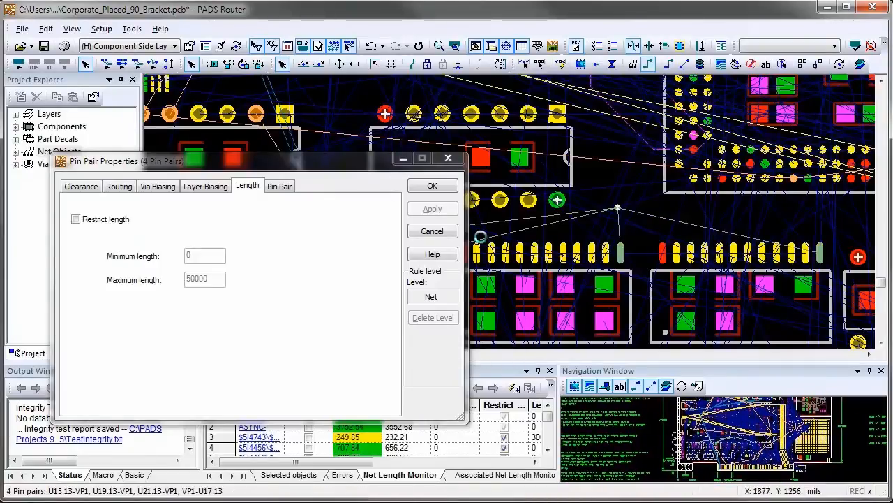
- Enable Restrict length with minimum 1950 and maximum 2000 for the four VP1 pin pairs
{"action": "left_click", "coordinate": [75, 218]}
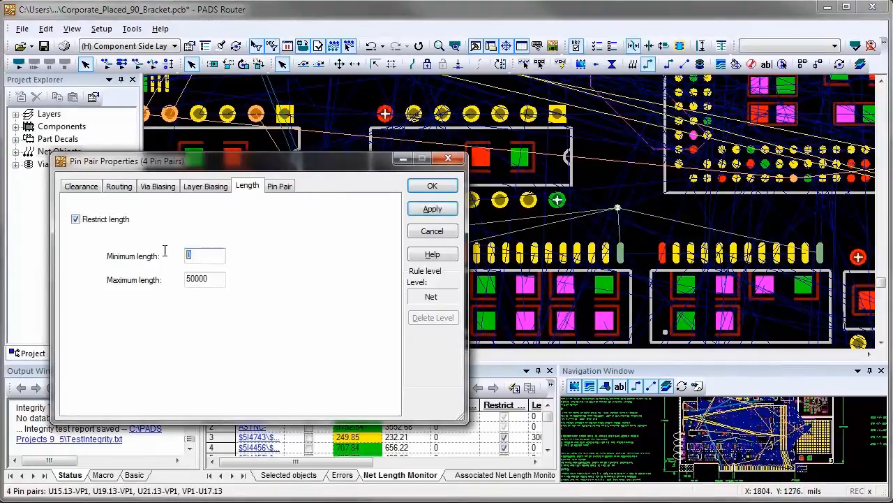
{"action": "type", "text": "195"}
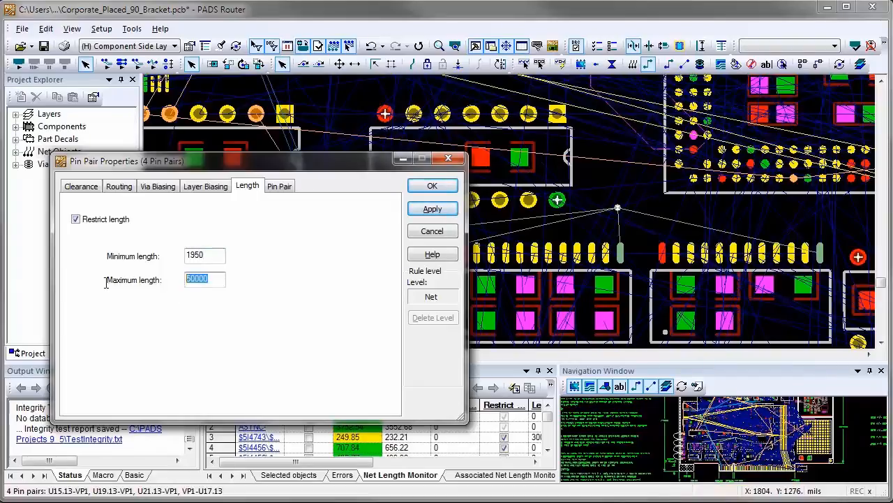
{"action": "type", "text": "2000"}
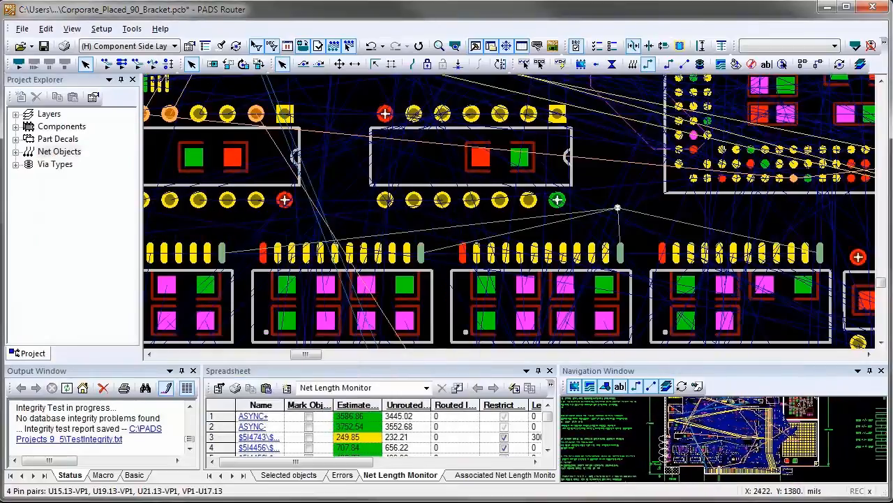
- Autoroute the selected CBE2 pin pairs through VP1 using Route from the context menu
{"action": "right_click", "coordinate": [618, 208]}
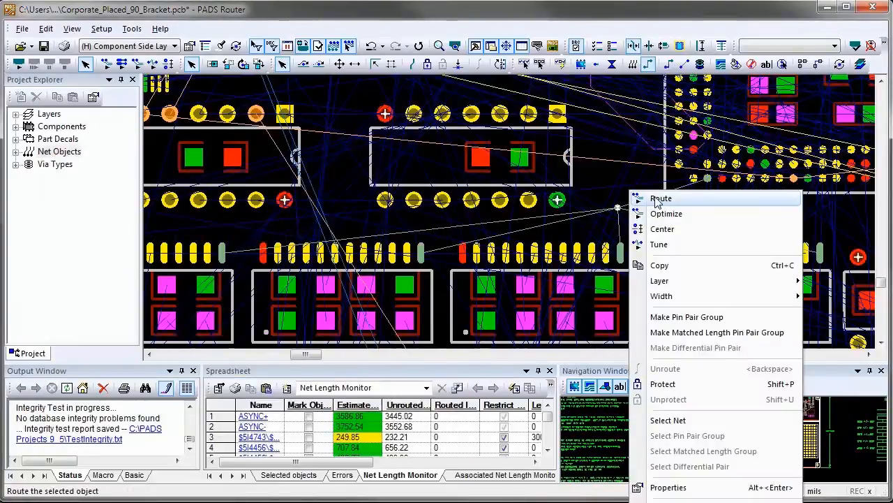
{"action": "left_click", "coordinate": [660, 198]}
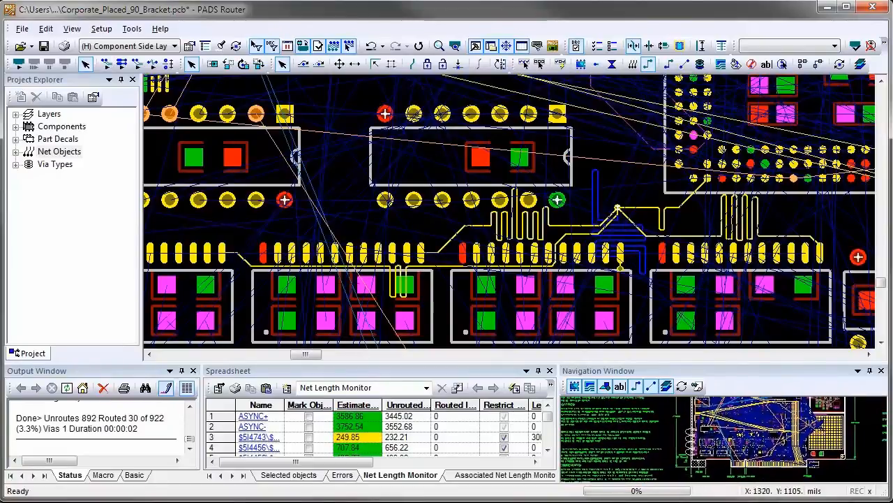
{"action": "mouse_move", "coordinate": [585, 174]}
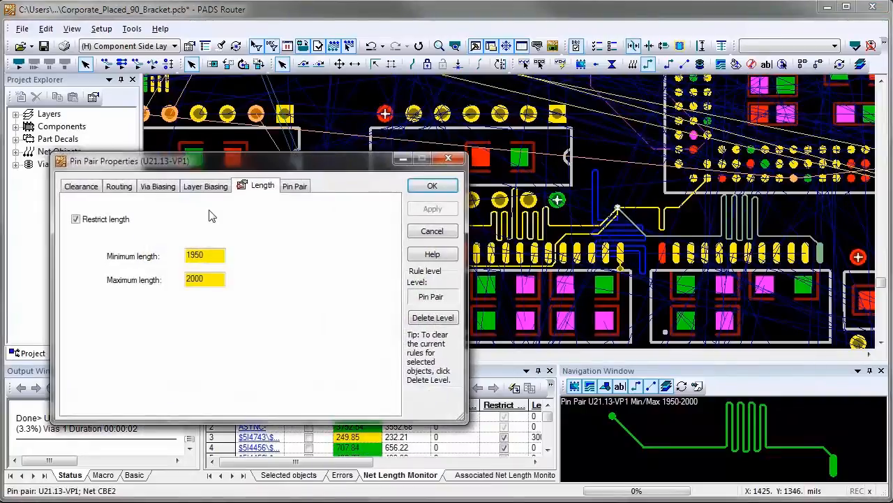
- Review U21.13-VP1's routed length of 1950 mils and its net on the Pin Pair tab
{"action": "left_click", "coordinate": [295, 185]}
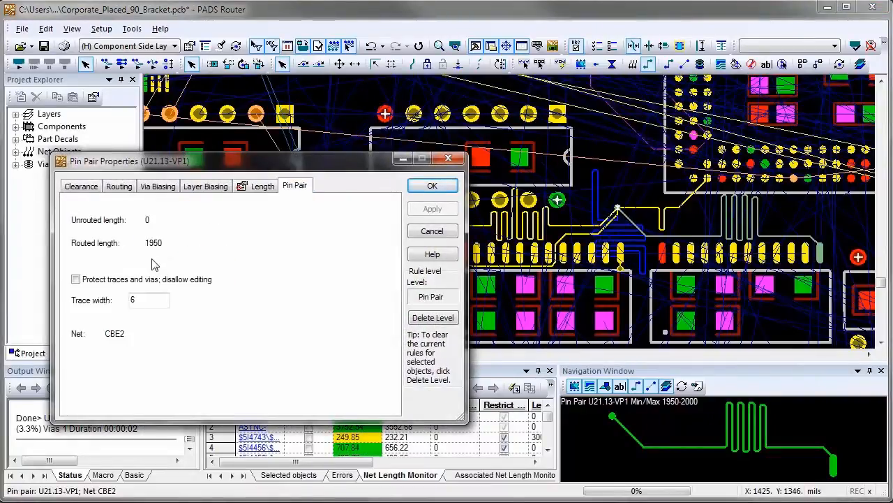